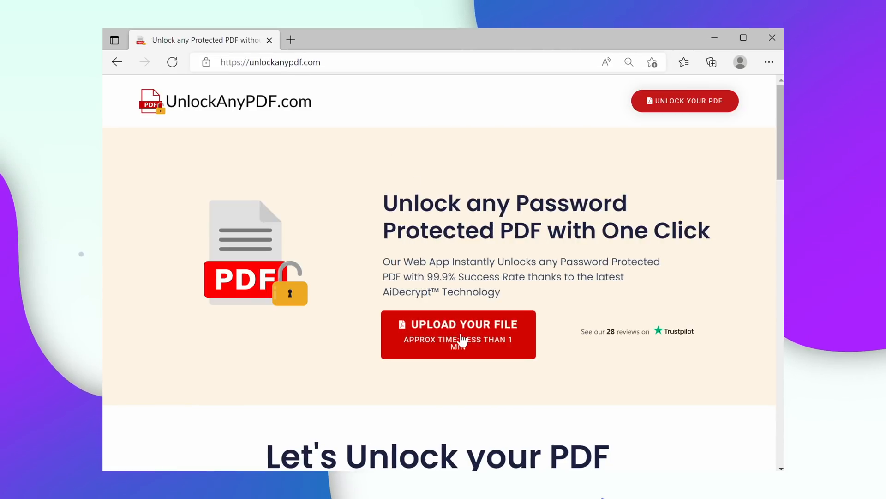
# Attach the Important PDF file to the unlock form and submit it for unlocking.
pyautogui.click(458, 334)
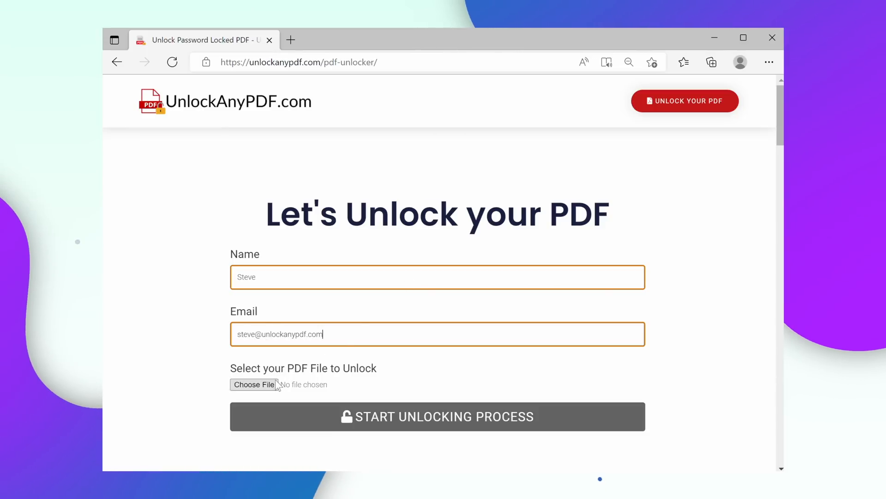
pyautogui.click(254, 384)
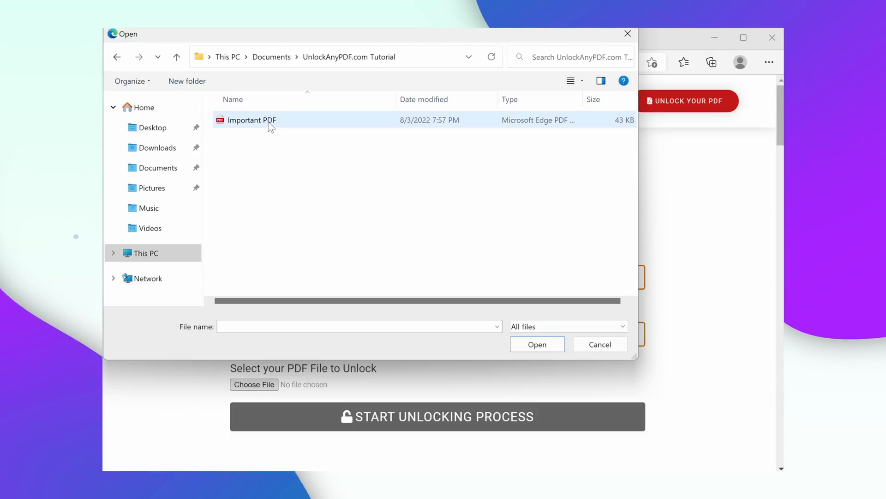
pyautogui.click(538, 344)
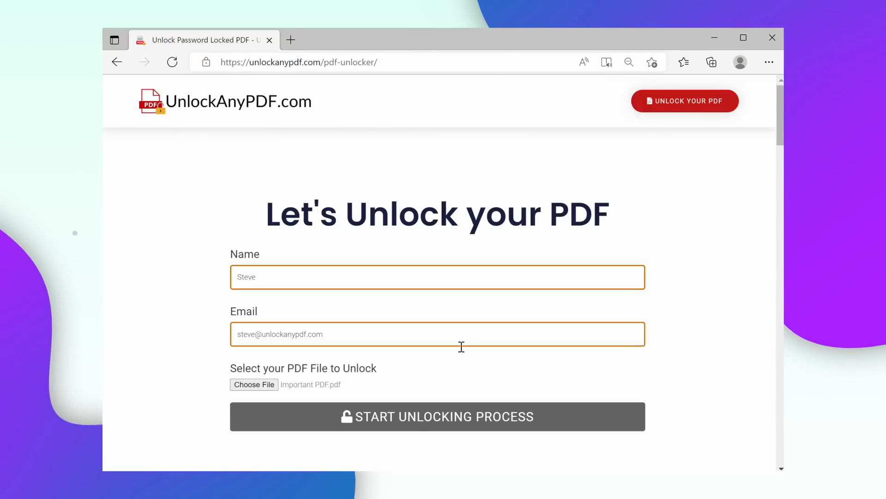
pyautogui.click(437, 417)
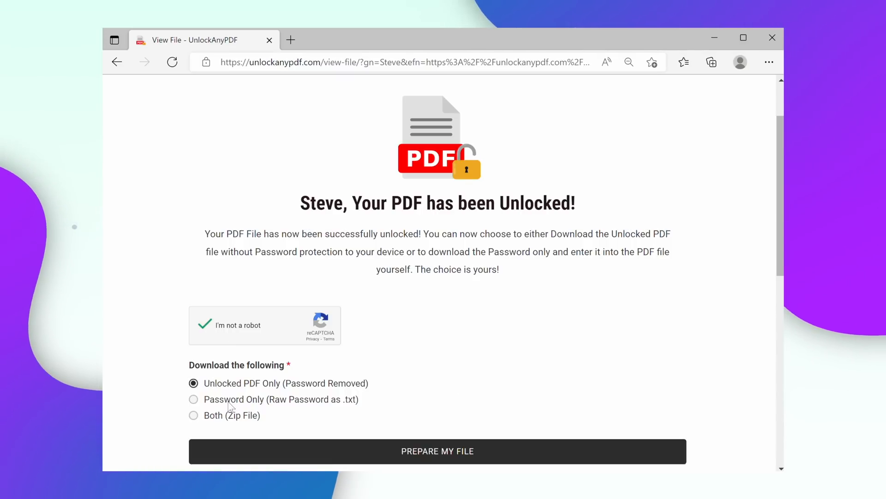
# Choose the Both (Zip File) download option and prepare the unlocked file.
pyautogui.click(193, 399)
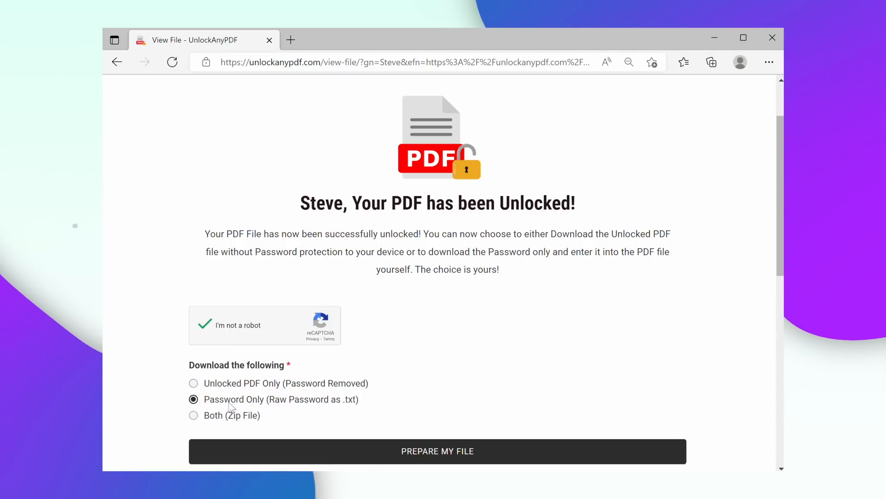
pyautogui.click(193, 415)
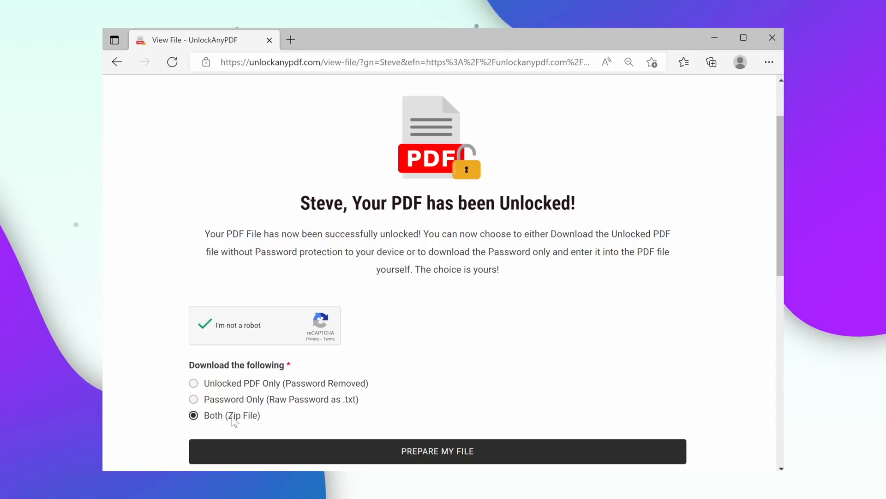
pyautogui.click(437, 451)
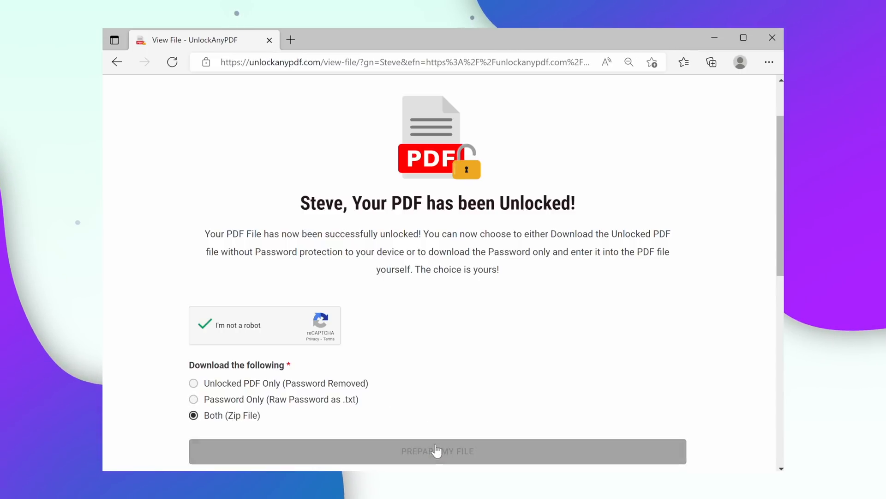
pyautogui.click(437, 451)
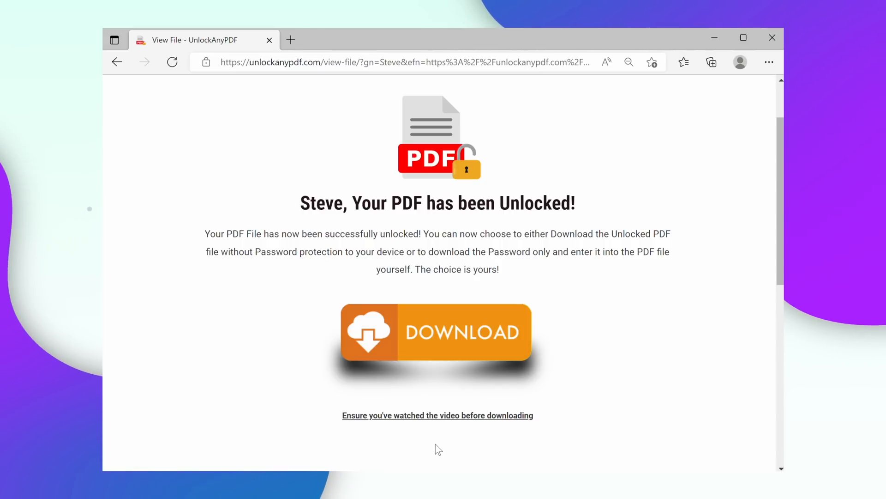
# Download the zip and open Important PDF-Unlocked.pdf in Edge.
pyautogui.click(438, 331)
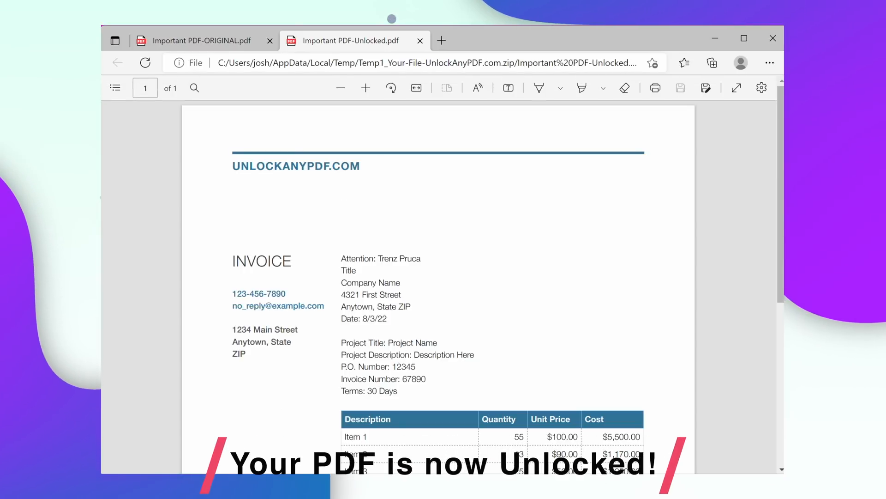